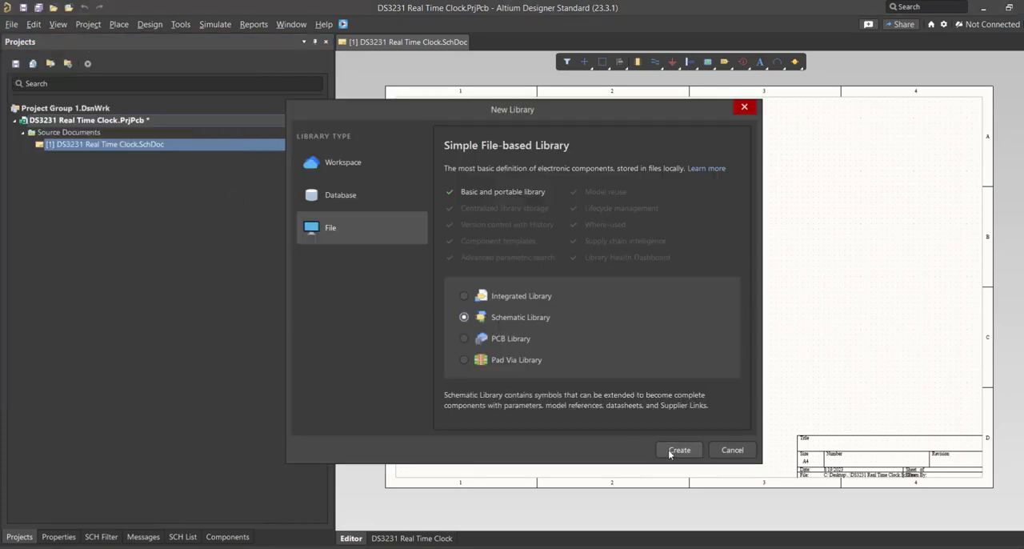
Step: Create the new schematic library file in the DS3231 Real Time Clock project
click(679, 450)
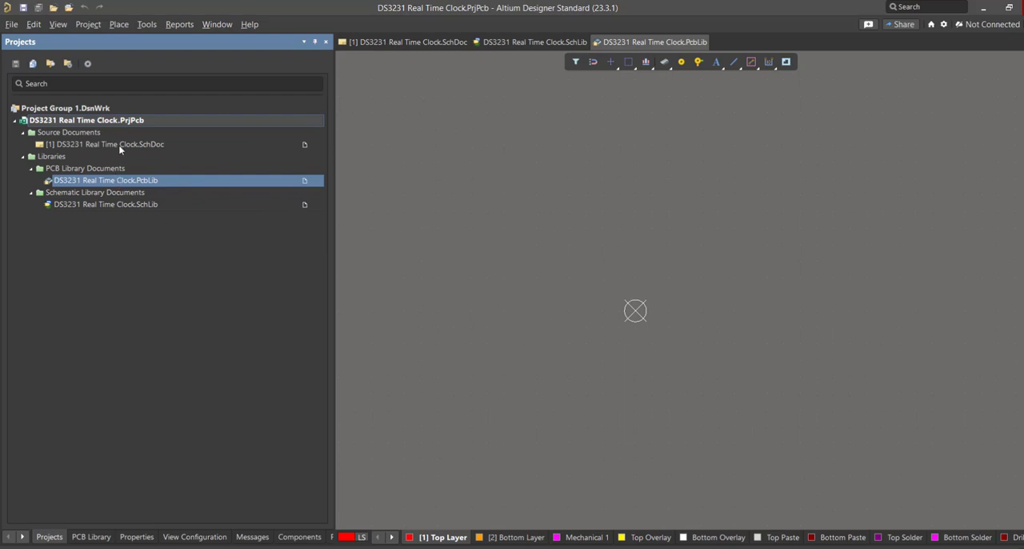
Step: Add the CUI Devices terminal block from Library Loader onto the schematic sheet
click(403, 41)
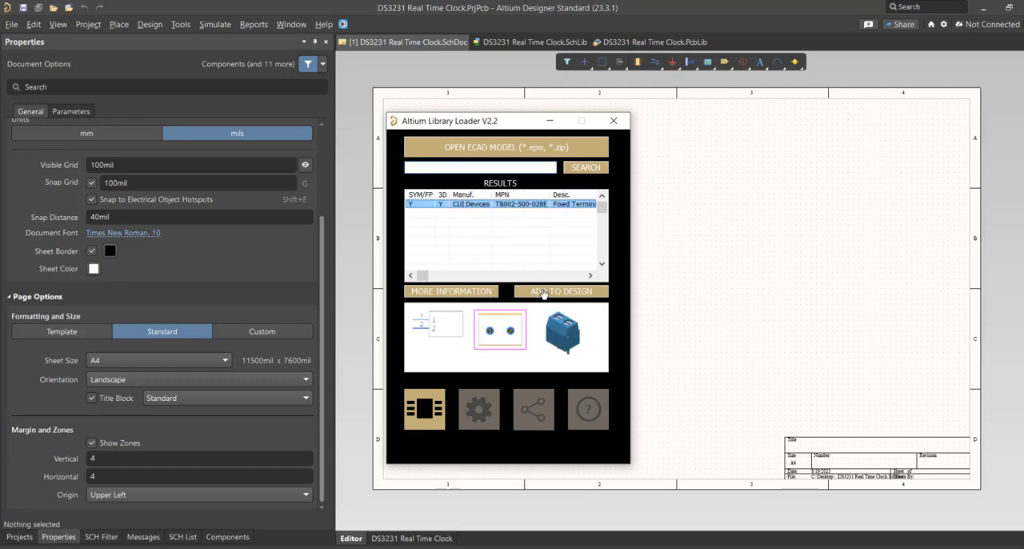
click(560, 291)
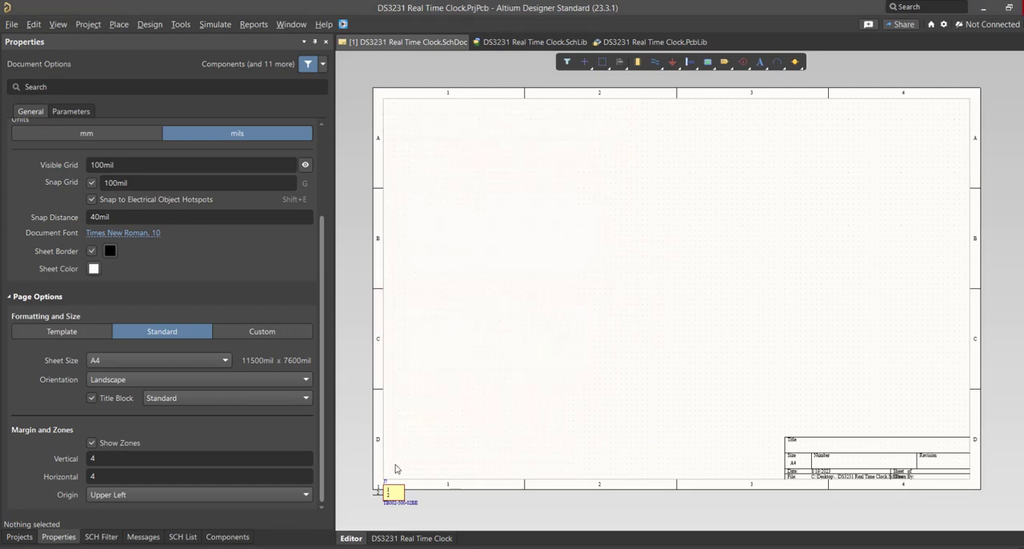
click(532, 41)
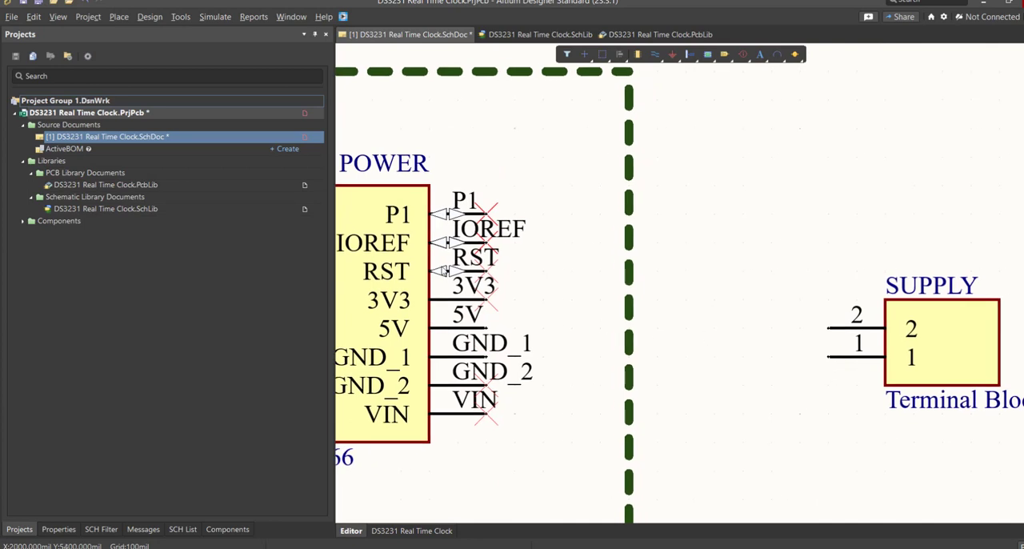
Step: Start placing net labels beside the Arduino POWER pins near the SUPPLY terminal block
right_click(88, 112)
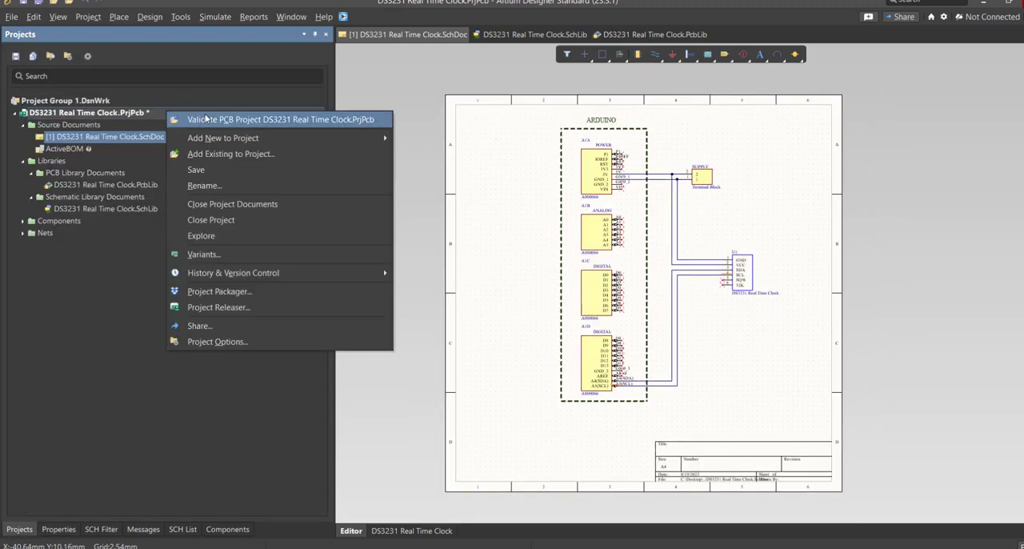